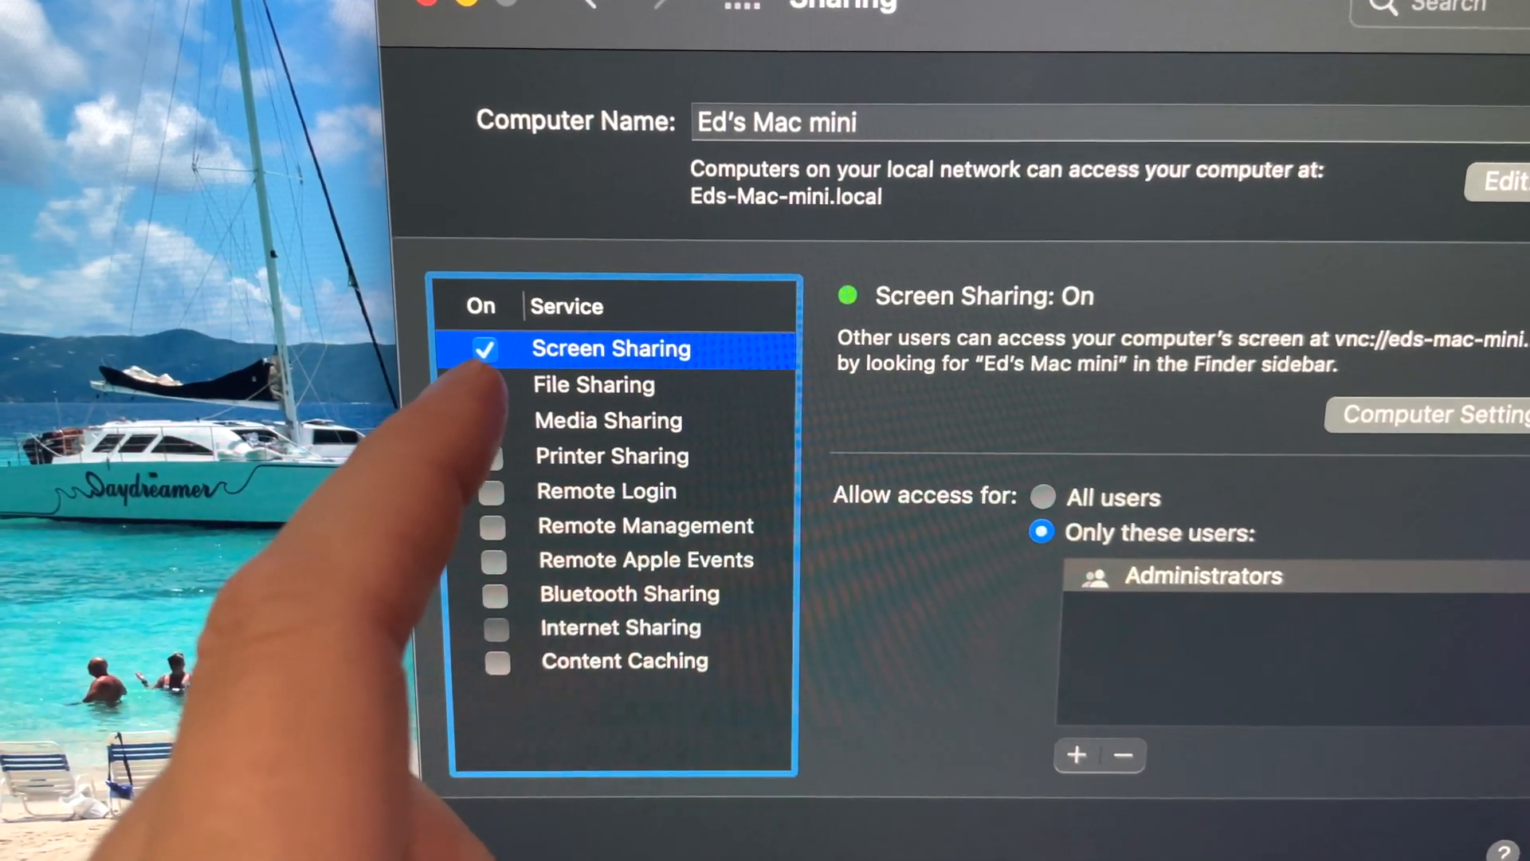
# Step: Show the Network location in Finder with Ed's Mac mini listed among available computers
pyautogui.click(493, 408)
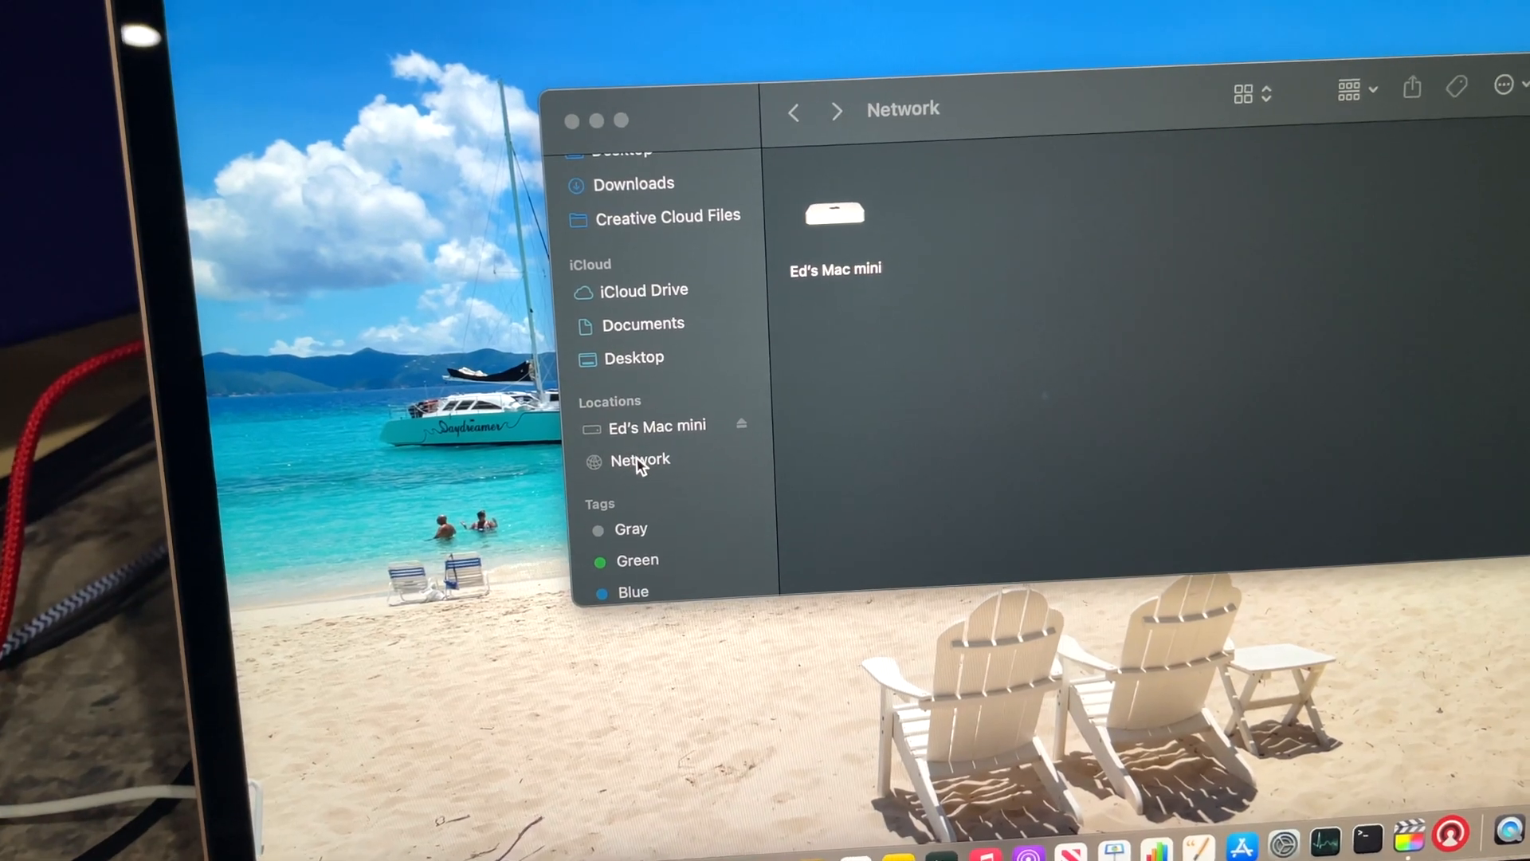
pyautogui.click(641, 459)
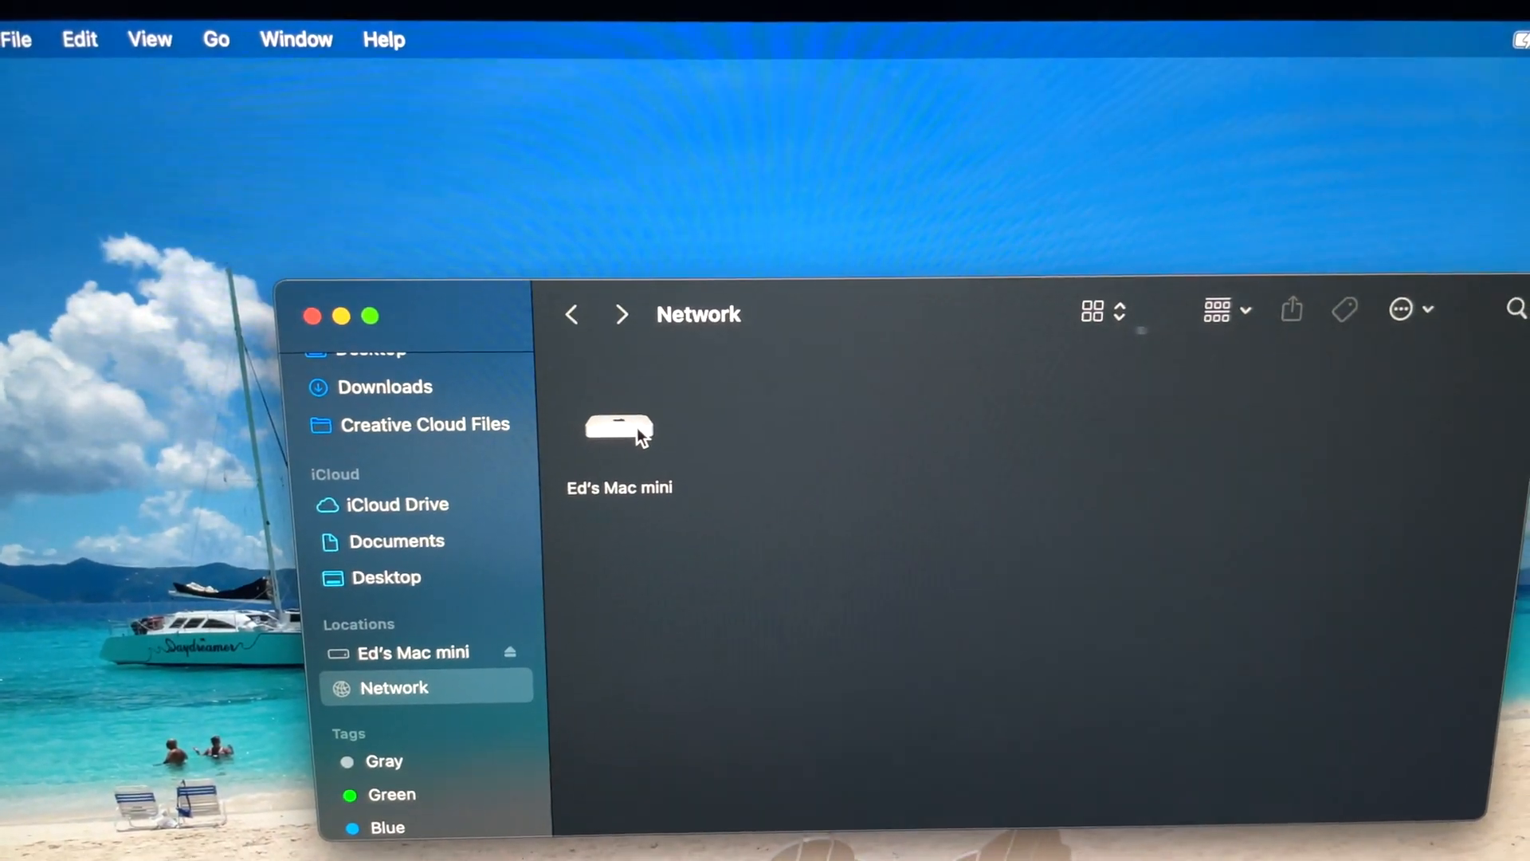
# Step: Connect to Ed's Mac mini and start Share Screen to view its desktop remotely
pyautogui.doubleClick(619, 429)
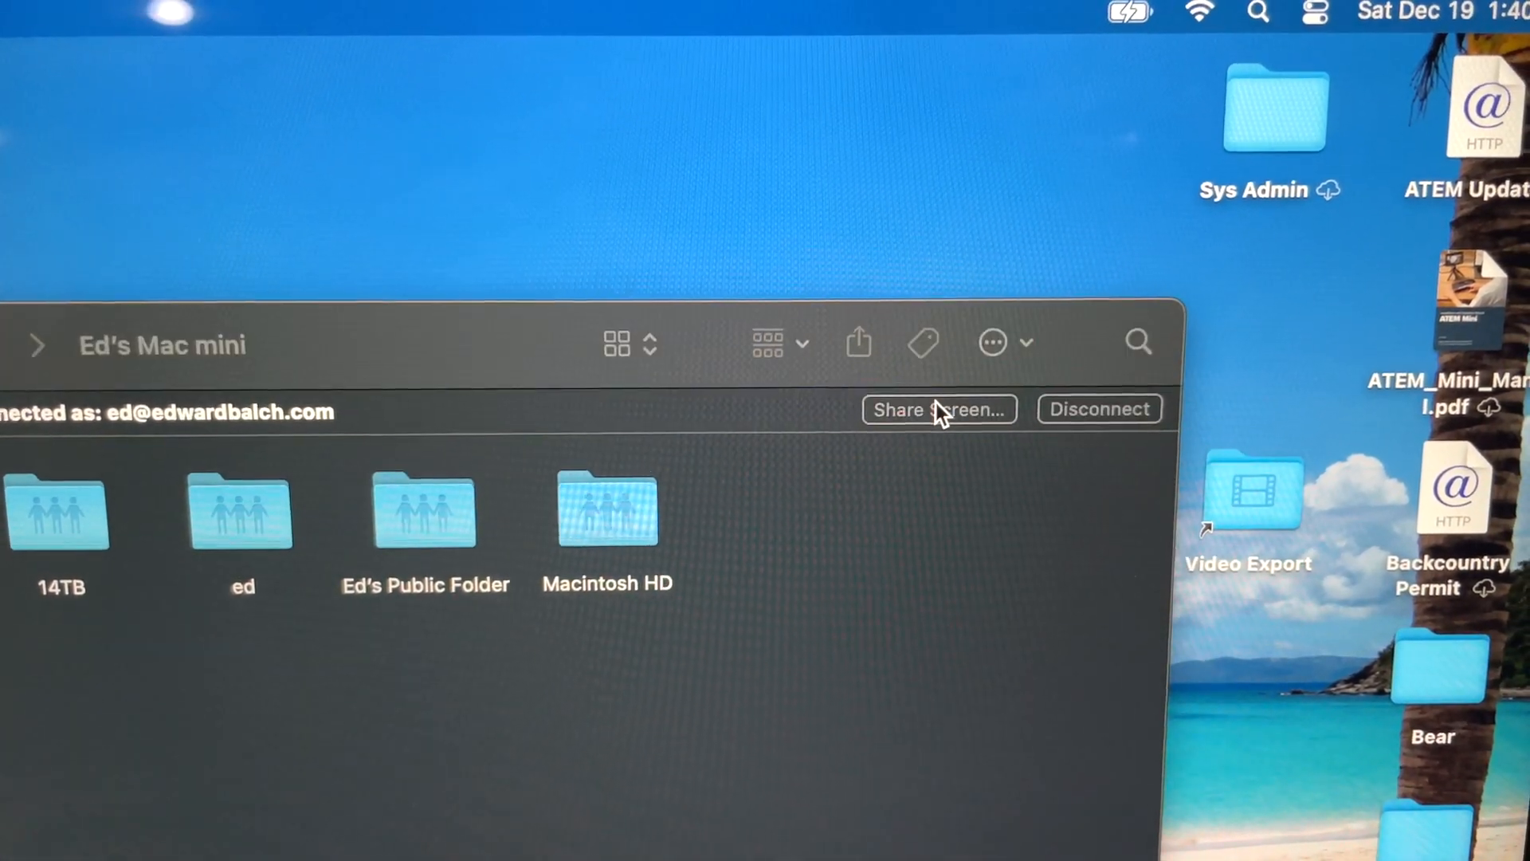
pyautogui.click(937, 410)
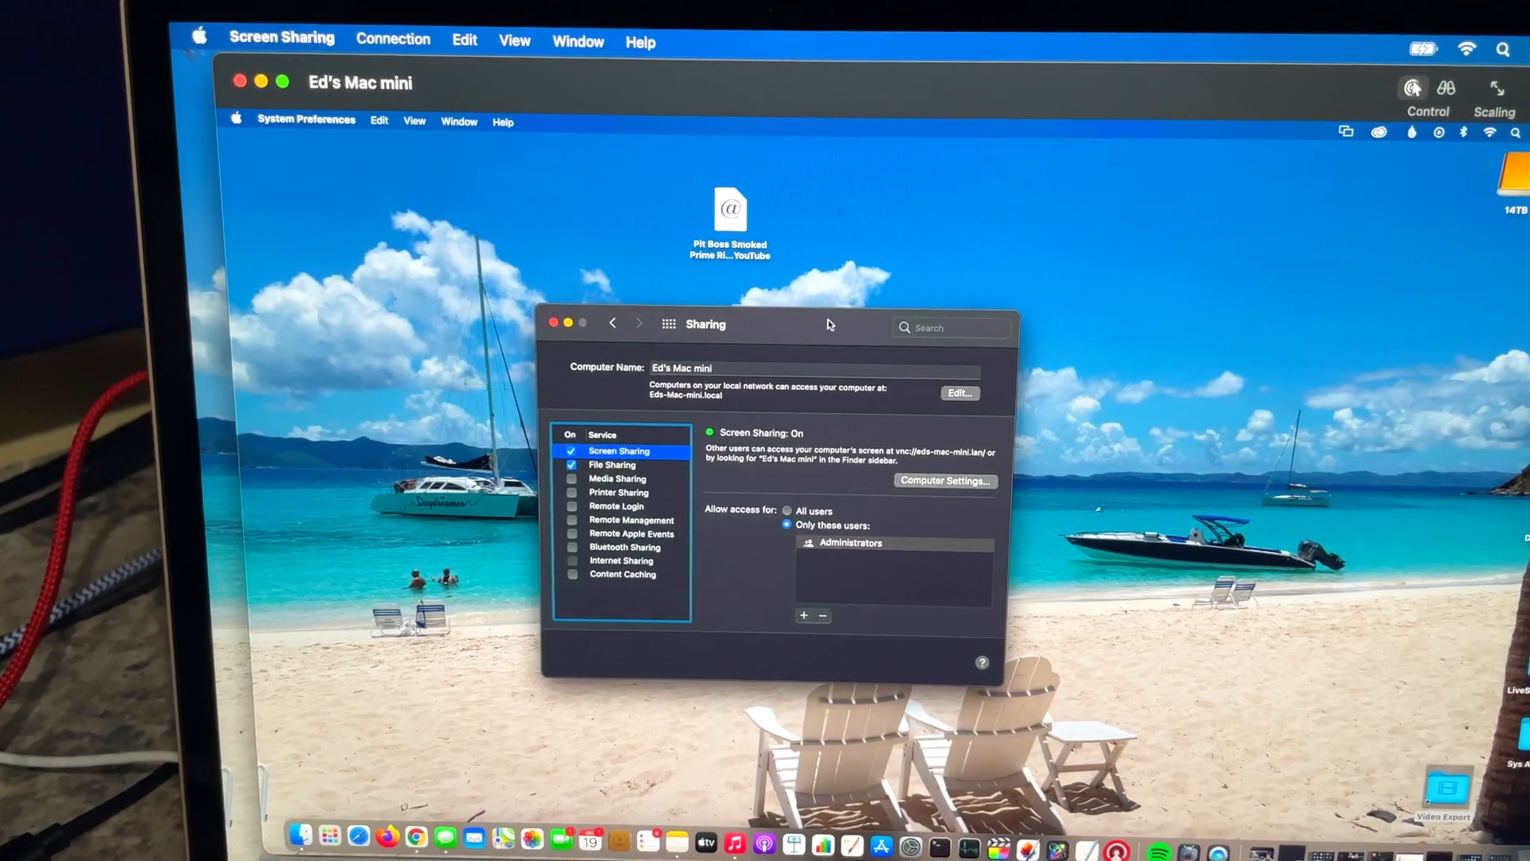